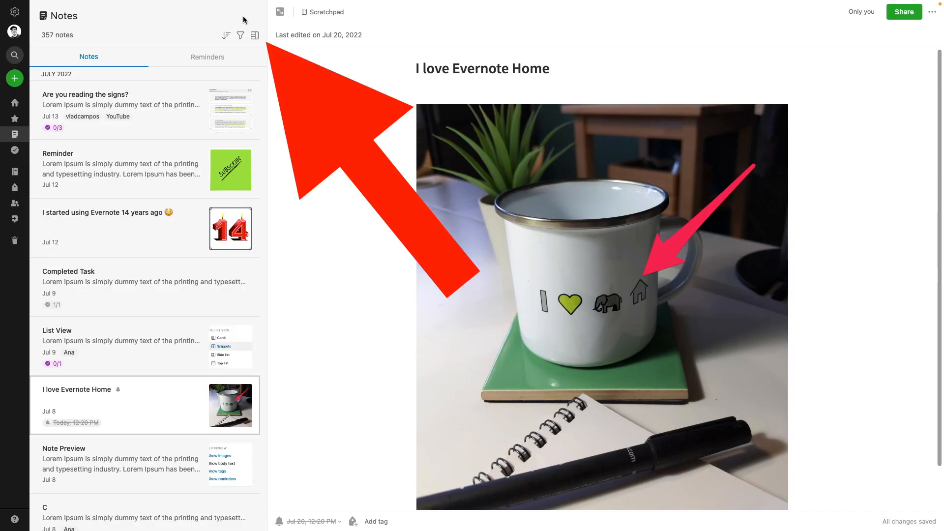
# Preview the notes list as a compact side list and as cards, returning to the snippets layout each time.
pyautogui.click(253, 35)
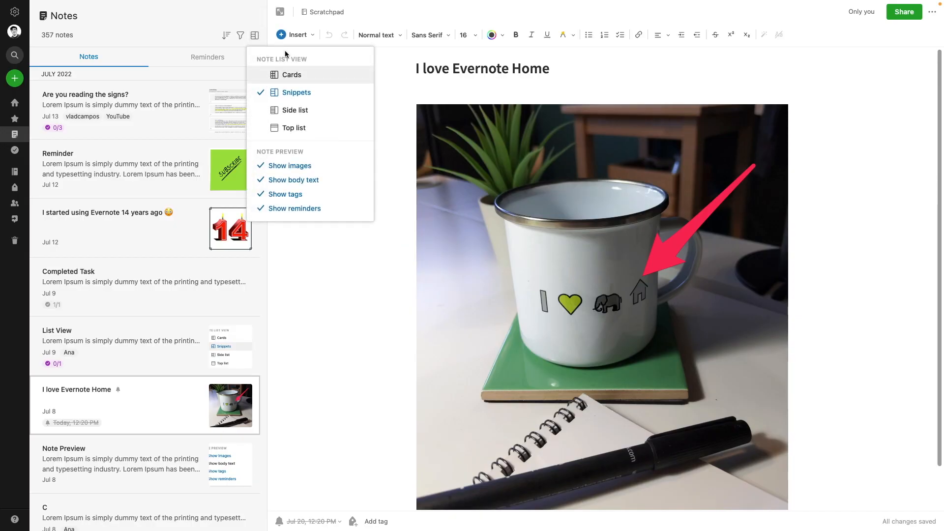
pyautogui.click(295, 110)
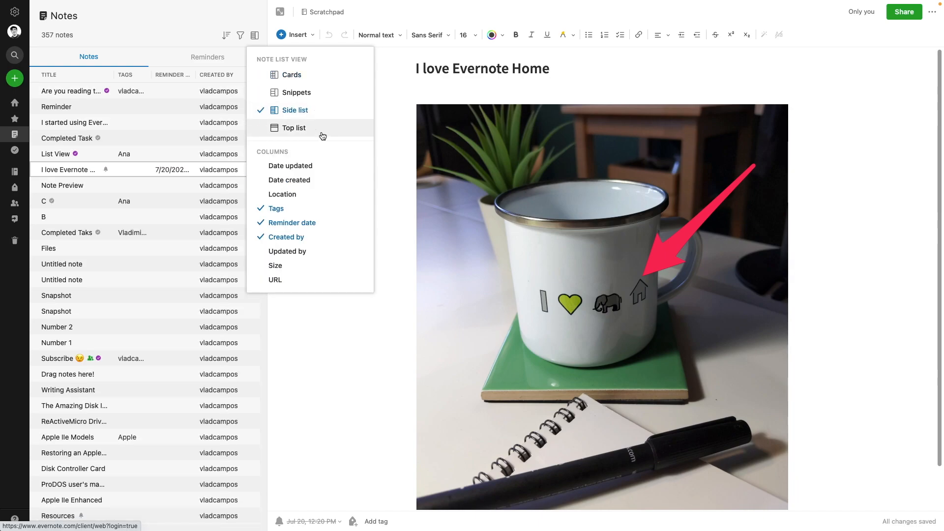
pyautogui.click(294, 128)
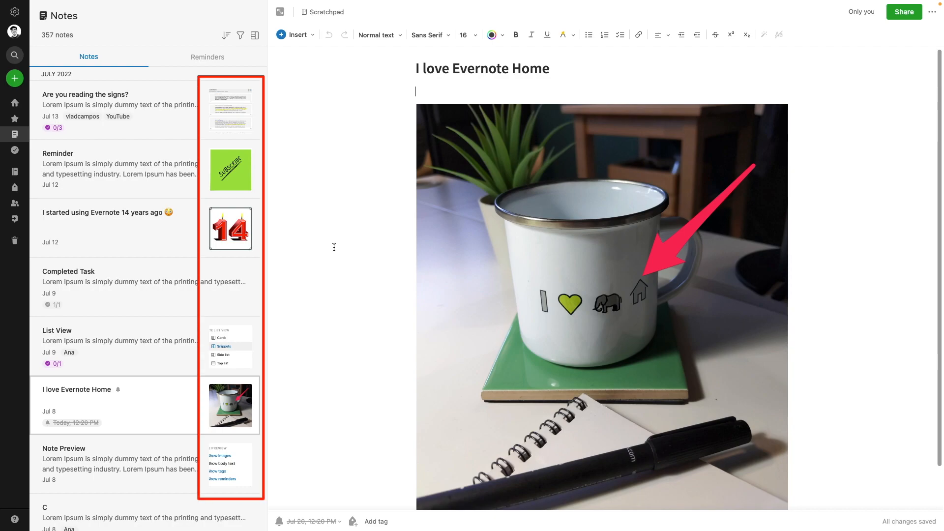
pyautogui.click(254, 35)
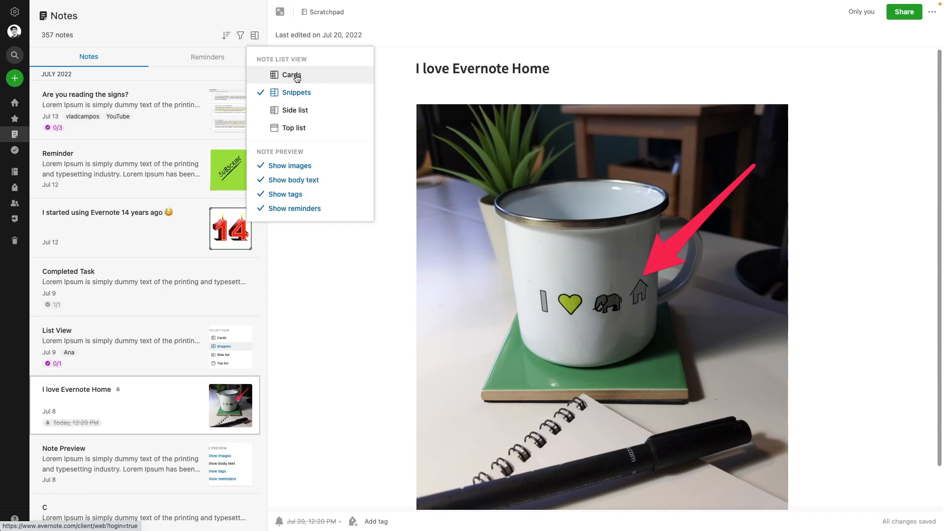
pyautogui.click(291, 75)
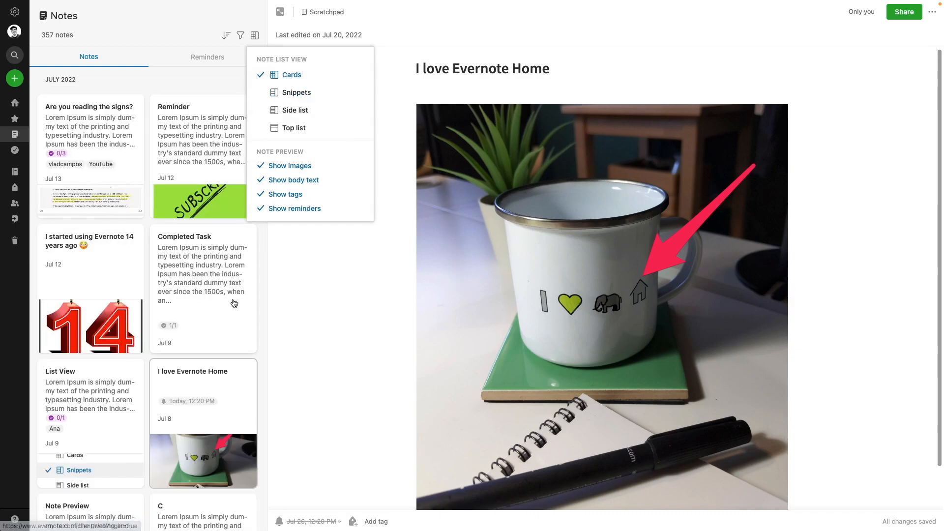
pyautogui.click(296, 93)
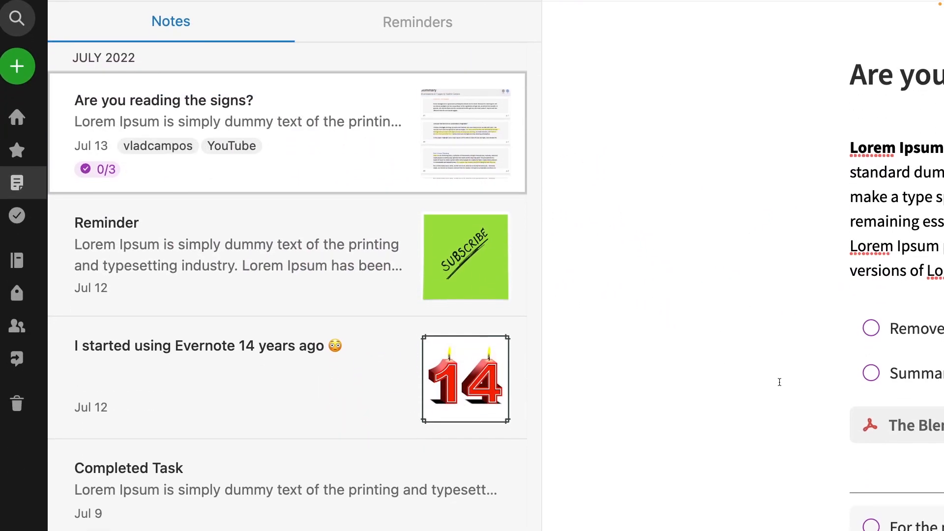
# Check off tasks in the note, then mark them, including the chairs task, as not done again.
pyautogui.click(869, 328)
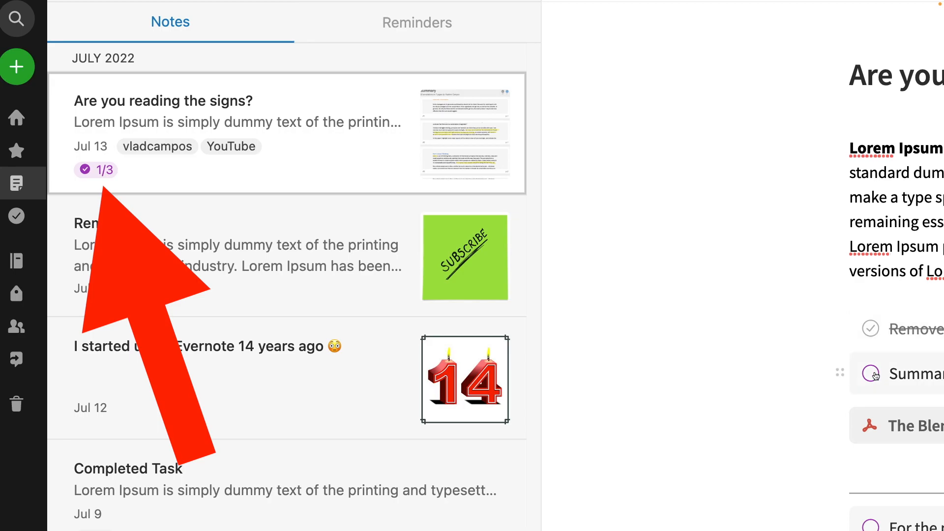
pyautogui.click(869, 372)
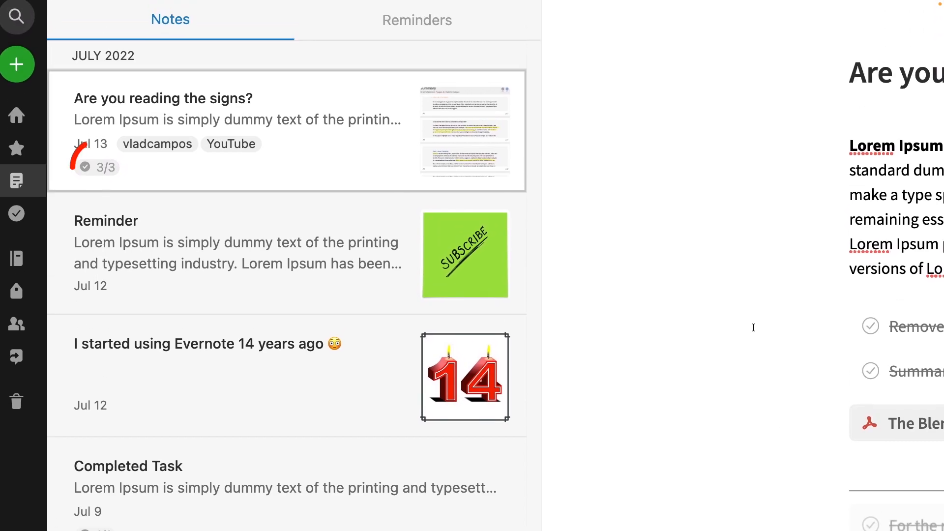
pyautogui.click(97, 167)
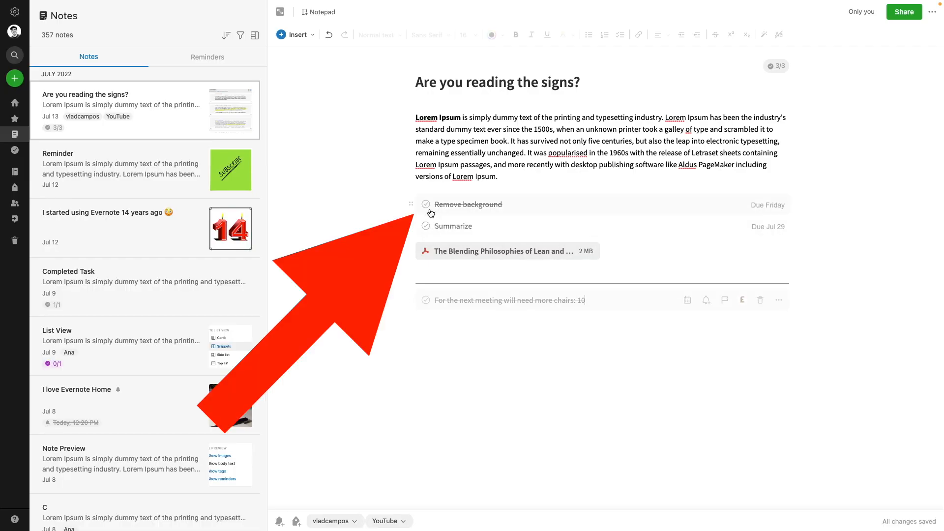
pyautogui.click(426, 205)
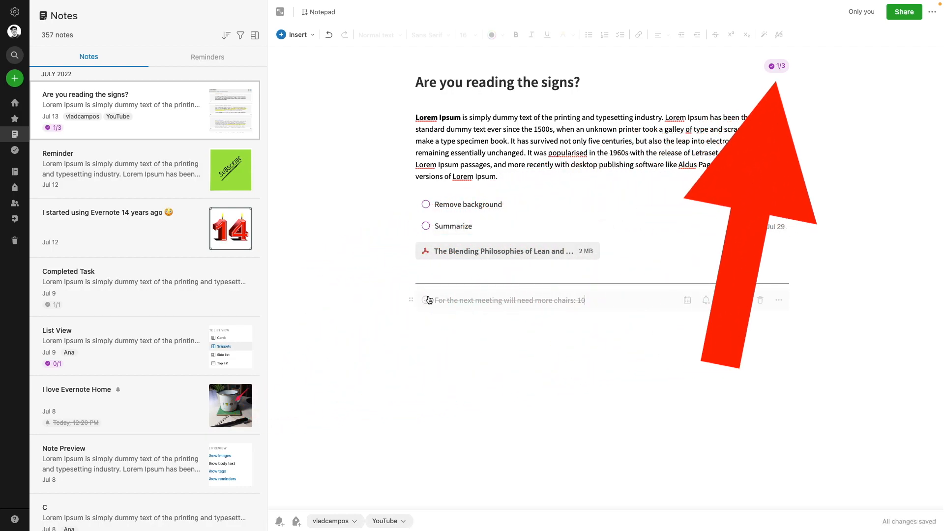
pyautogui.click(426, 300)
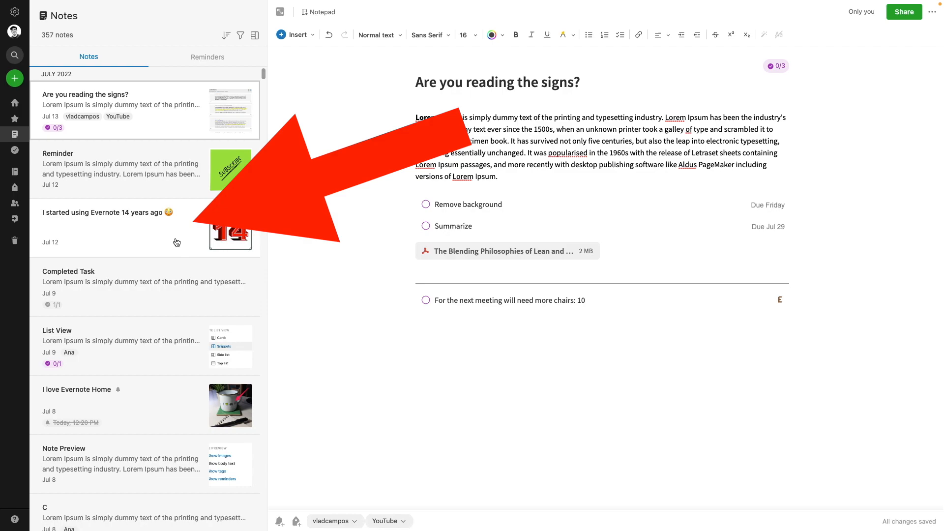
# Give the 'I started using Evernote 14 years ago' note a Jul 22, 9:00 AM reminder.
pyautogui.click(120, 227)
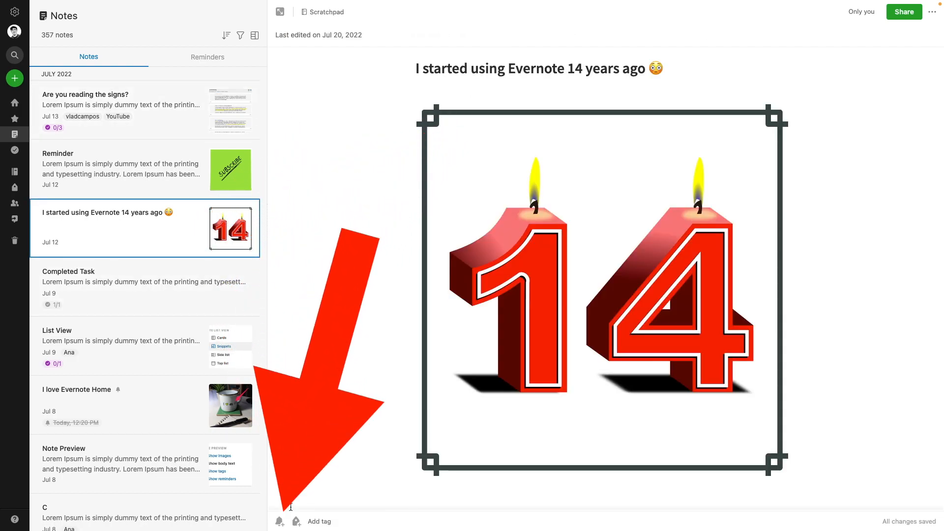
pyautogui.click(279, 521)
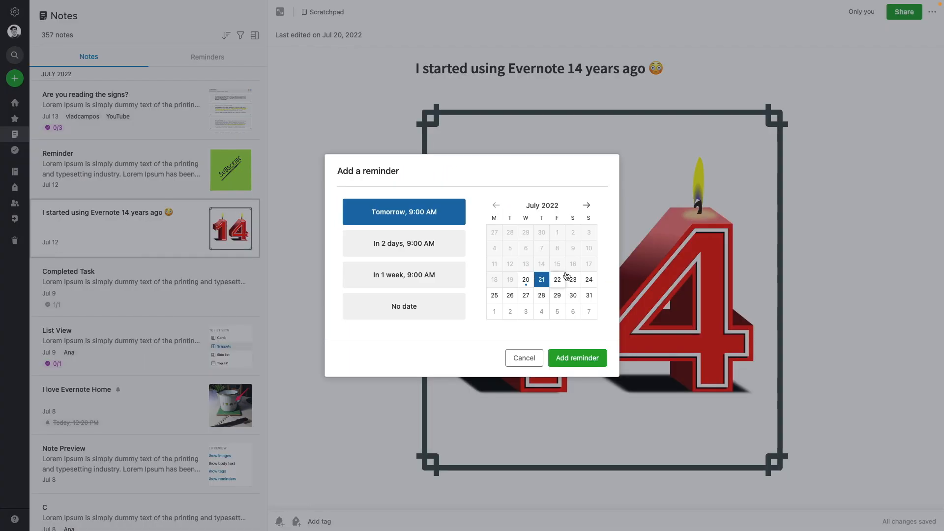
pyautogui.click(558, 279)
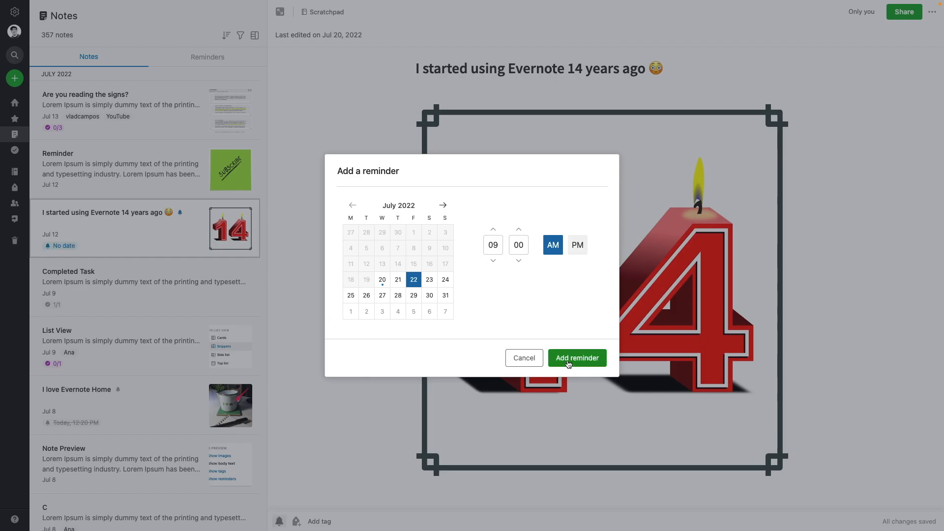
pyautogui.click(575, 358)
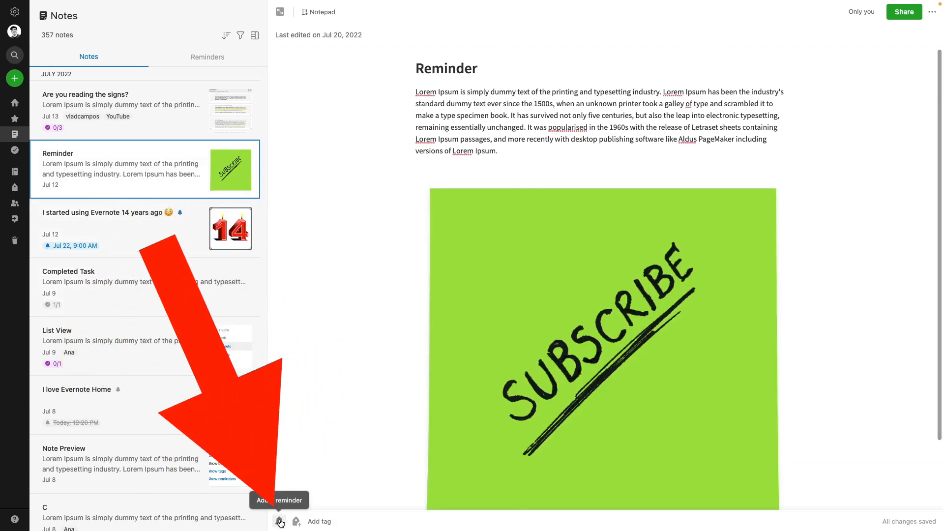
# Add a reminder for today at 2 PM to the Reminder note.
pyautogui.click(279, 521)
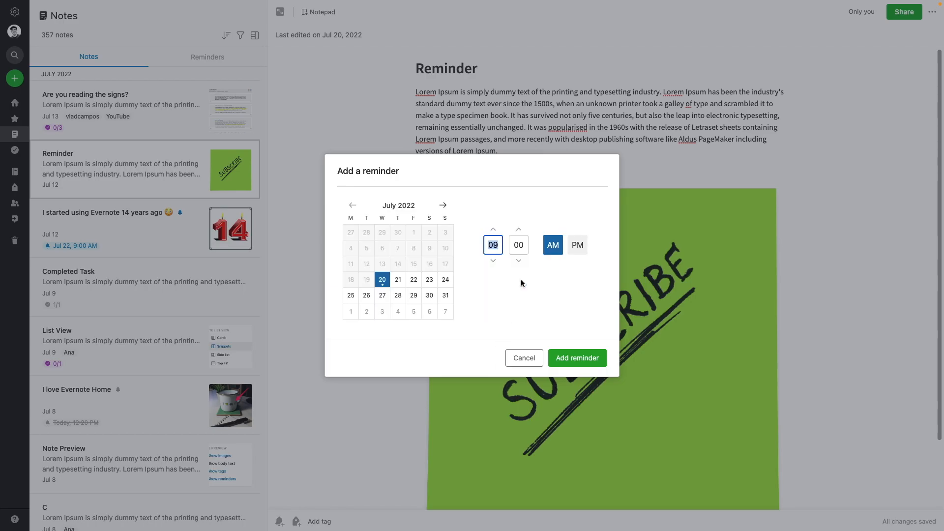
pyautogui.click(492, 229)
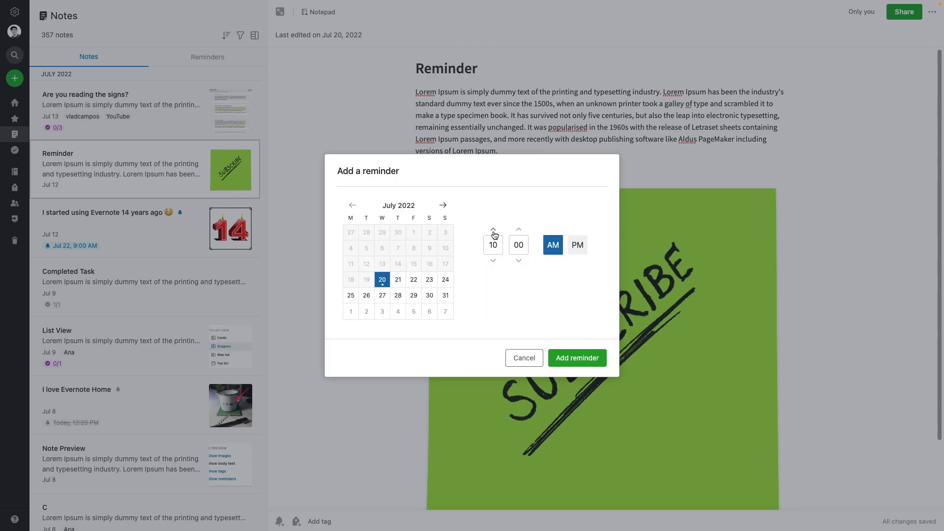
pyautogui.click(576, 358)
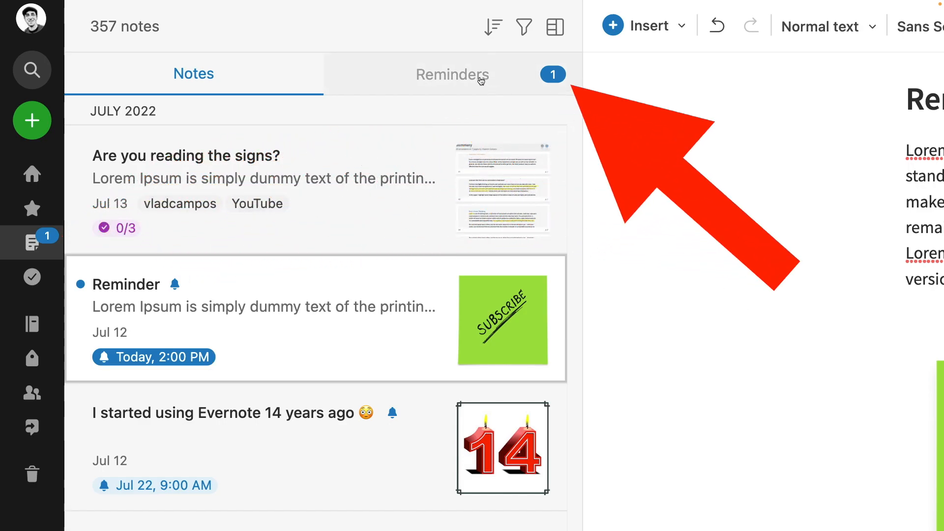
# Mark the Reminder note's today 2:00 PM reminder as done from the note footer.
pyautogui.click(452, 74)
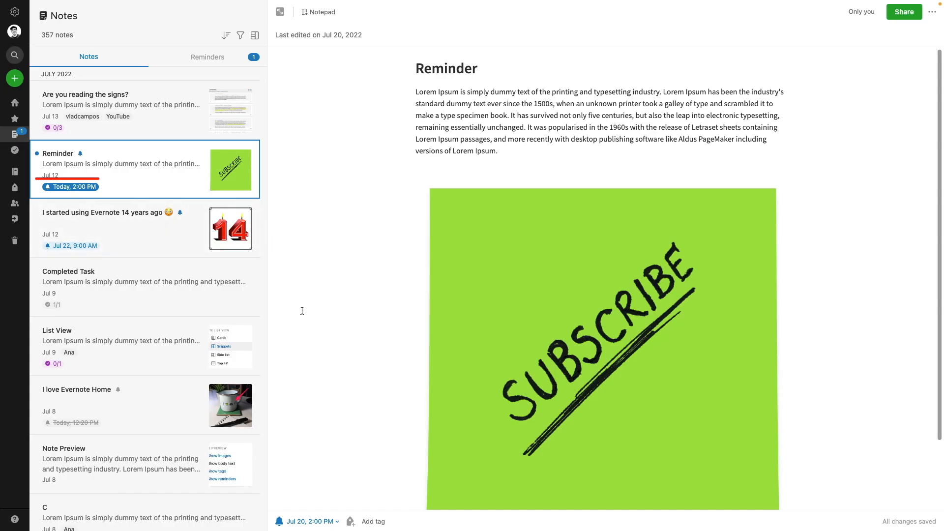
pyautogui.click(308, 521)
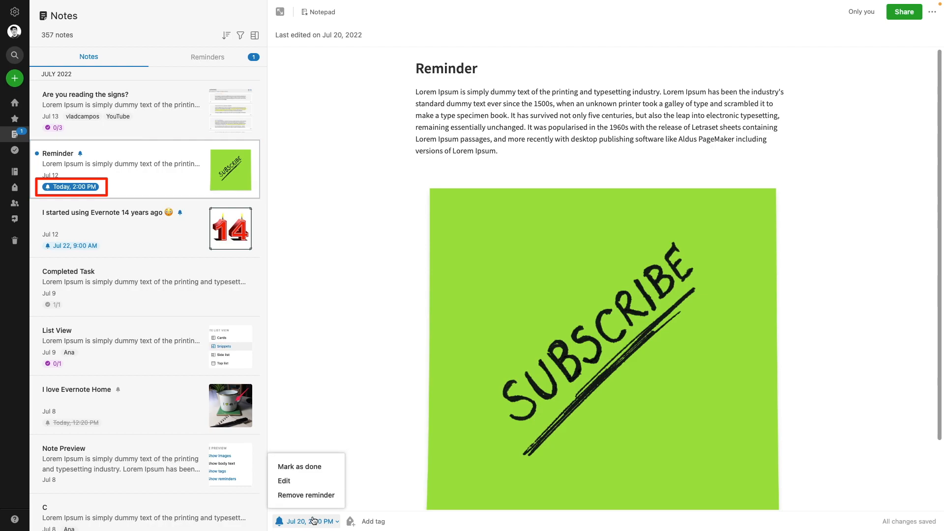
pyautogui.click(299, 467)
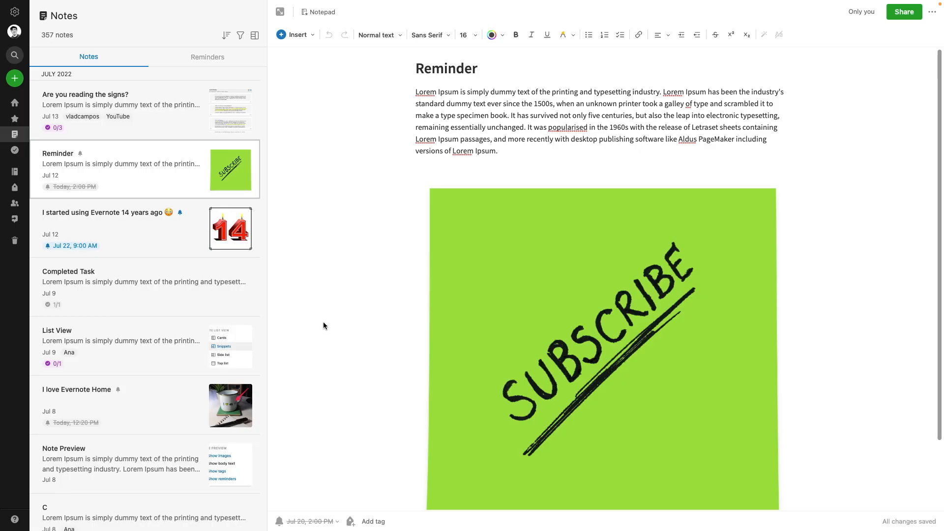
pyautogui.moveTo(27, 109)
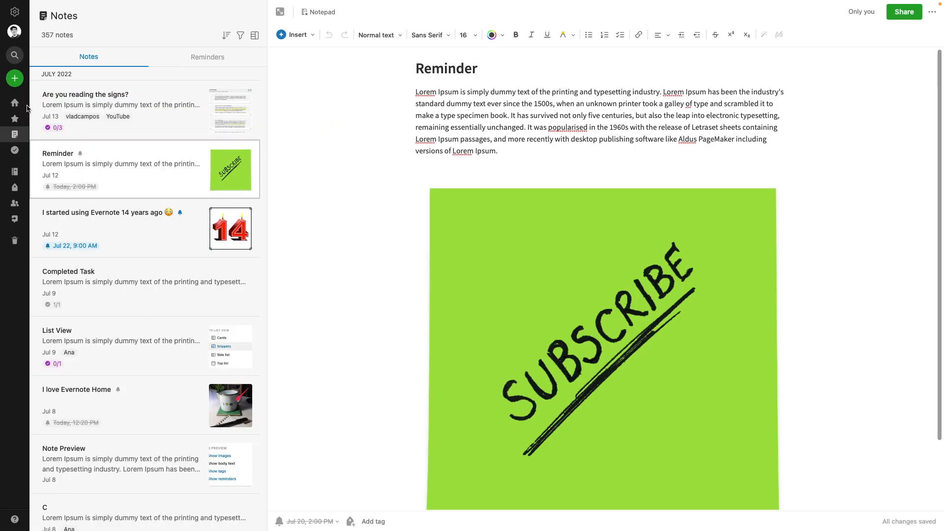
pyautogui.click(15, 103)
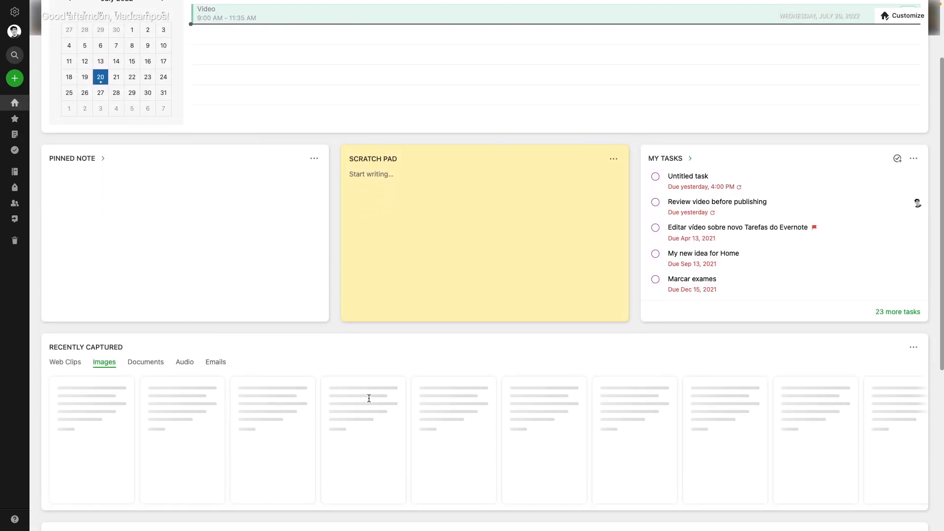
pyautogui.scroll(-3)
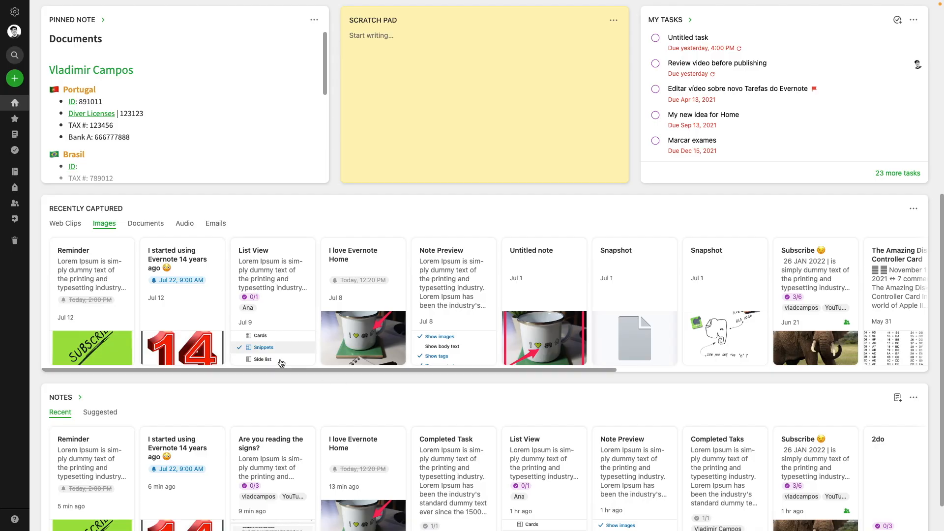
pyautogui.moveTo(15, 134)
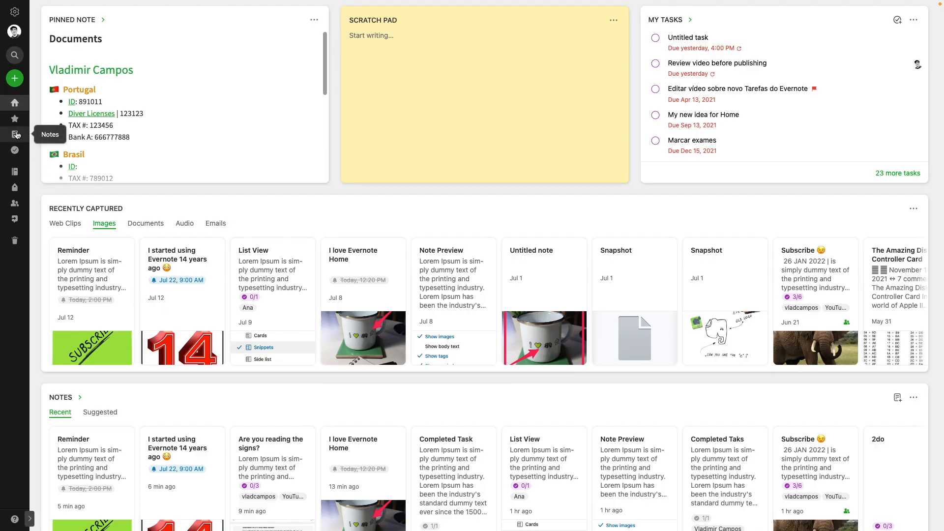
# Show the full Notes list and bring up the Completed Task note for editing beside it.
pyautogui.click(15, 133)
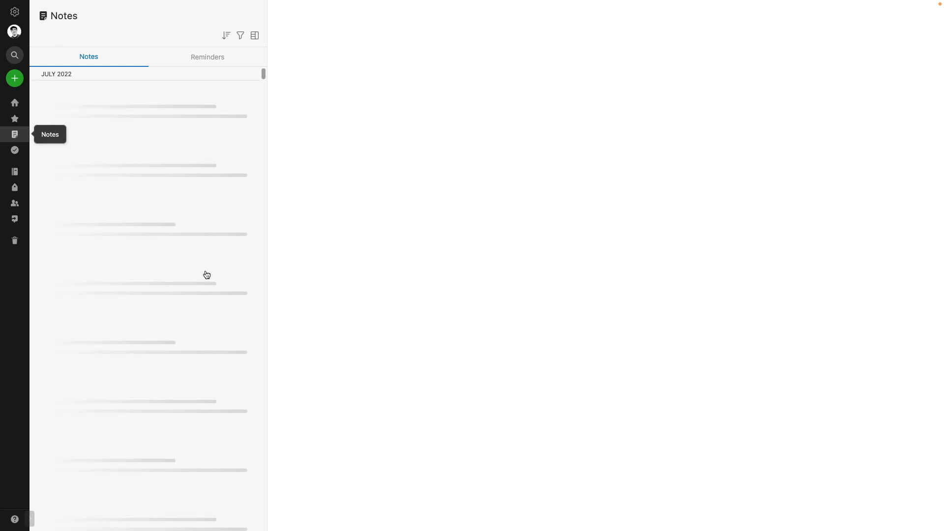
pyautogui.click(142, 288)
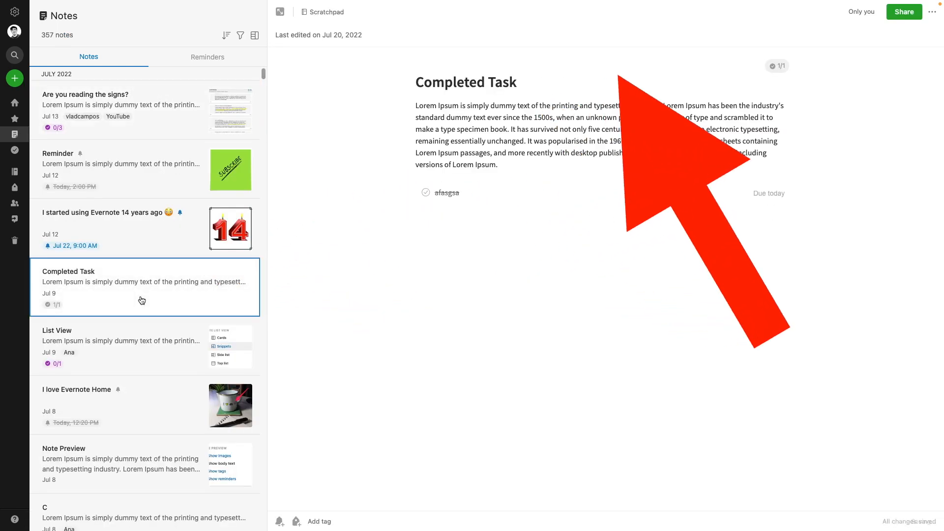
pyautogui.click(903, 12)
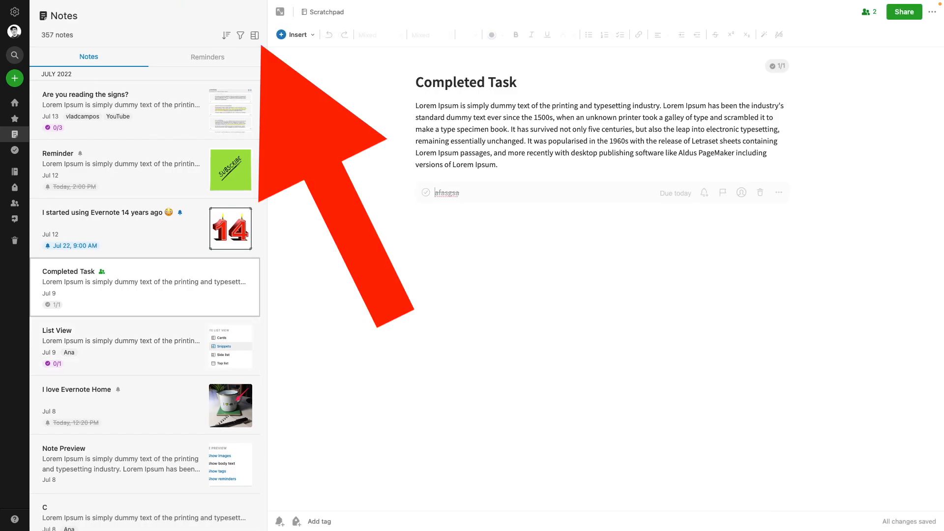
pyautogui.click(255, 35)
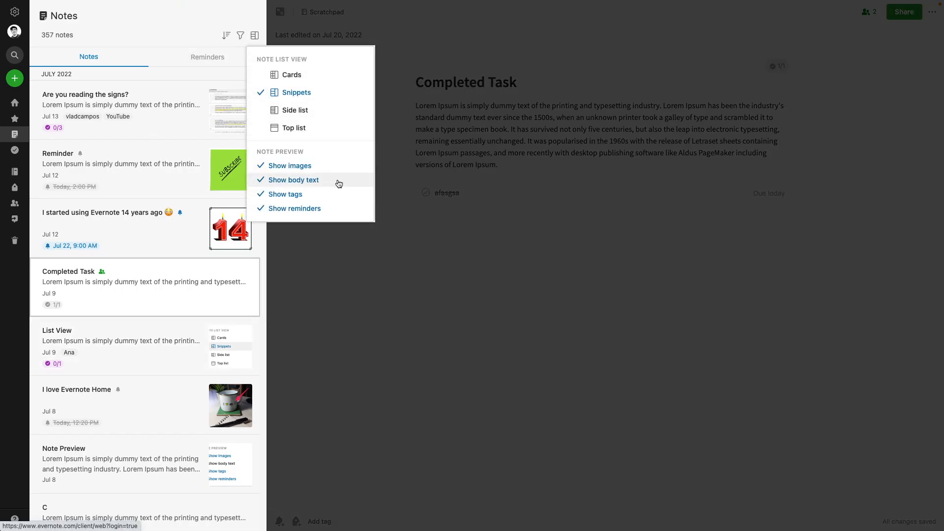
# Hide body text in note previews, toggle tags and reminders, and switch to the side list view.
pyautogui.click(294, 179)
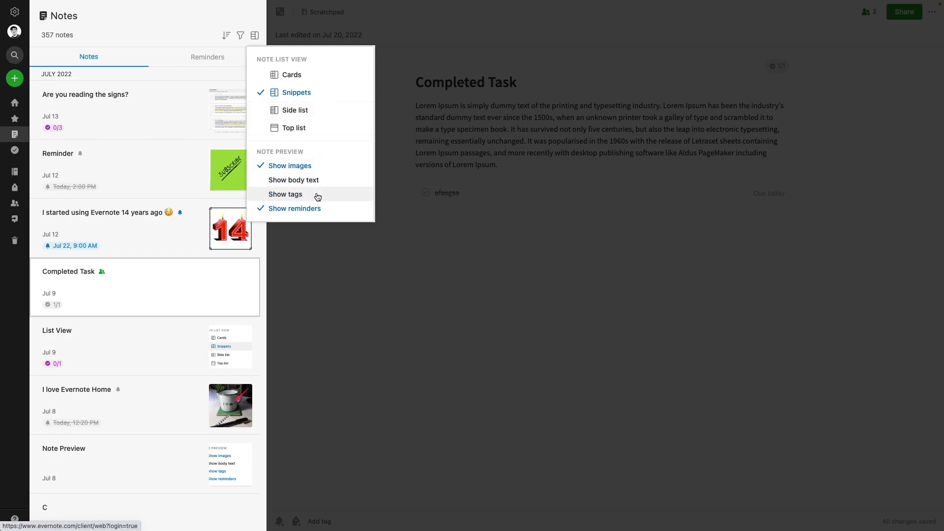
pyautogui.click(285, 193)
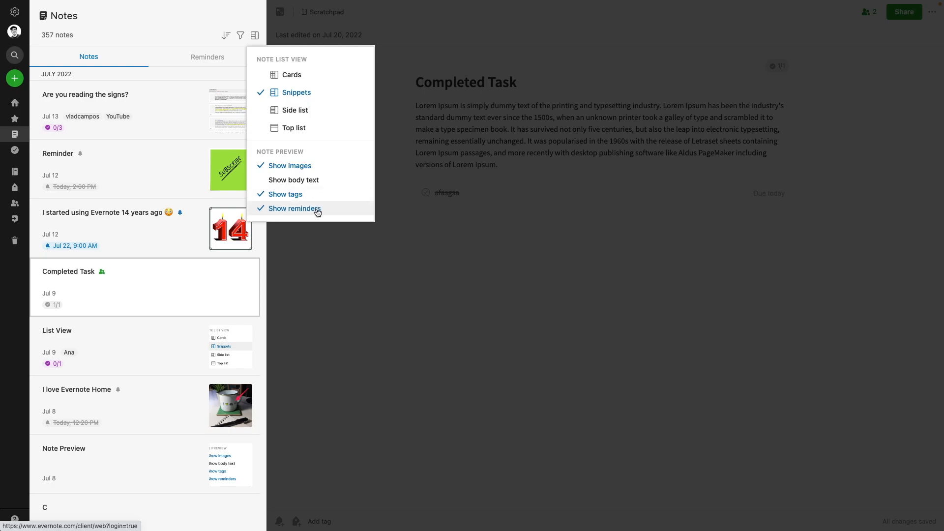
pyautogui.click(294, 180)
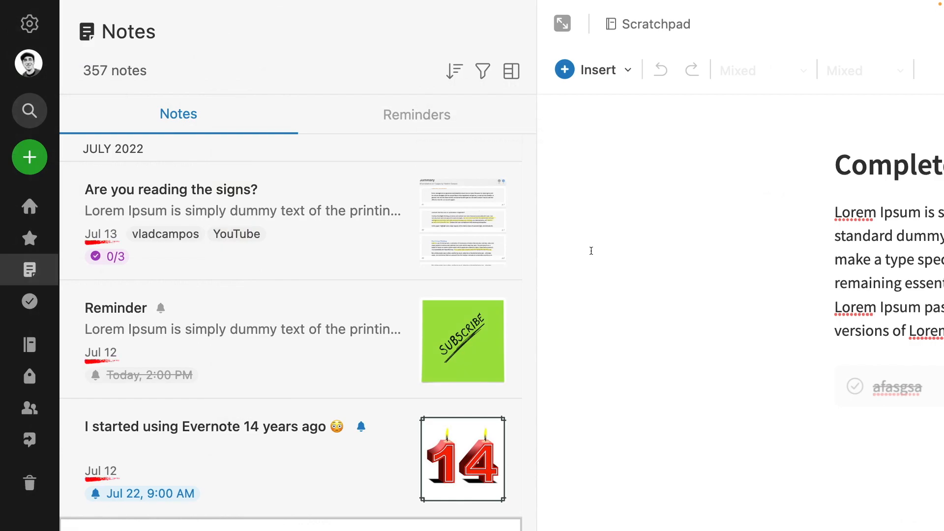
pyautogui.click(511, 71)
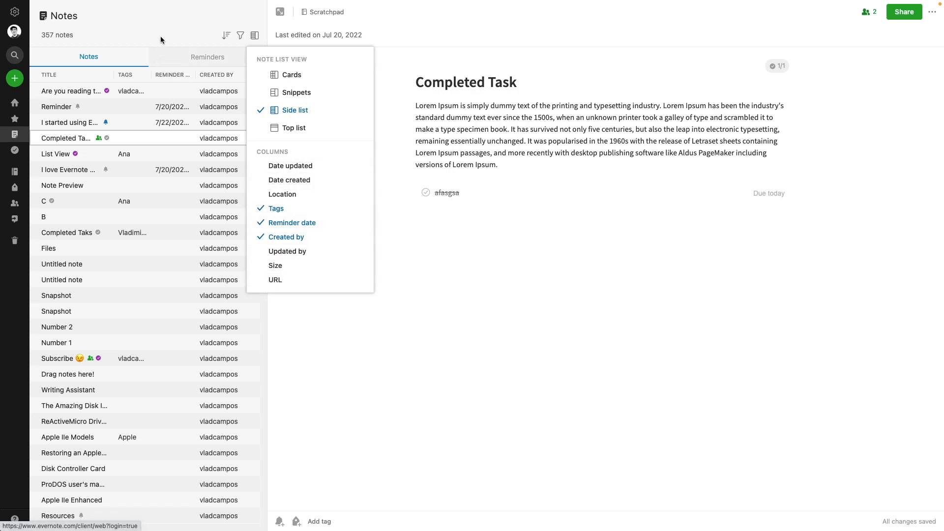
# Switch the notes to a top list table and sort it by title, then by last updated.
pyautogui.click(253, 35)
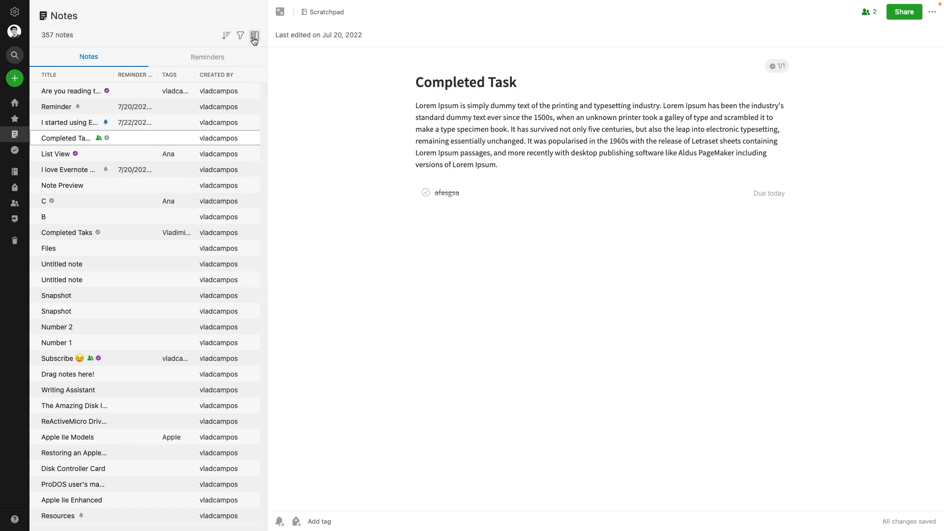
pyautogui.click(254, 35)
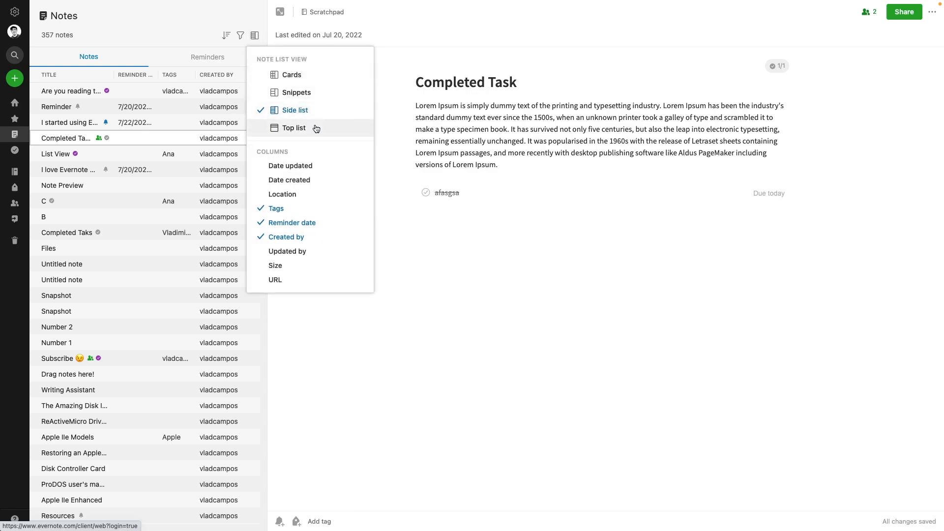
pyautogui.click(294, 128)
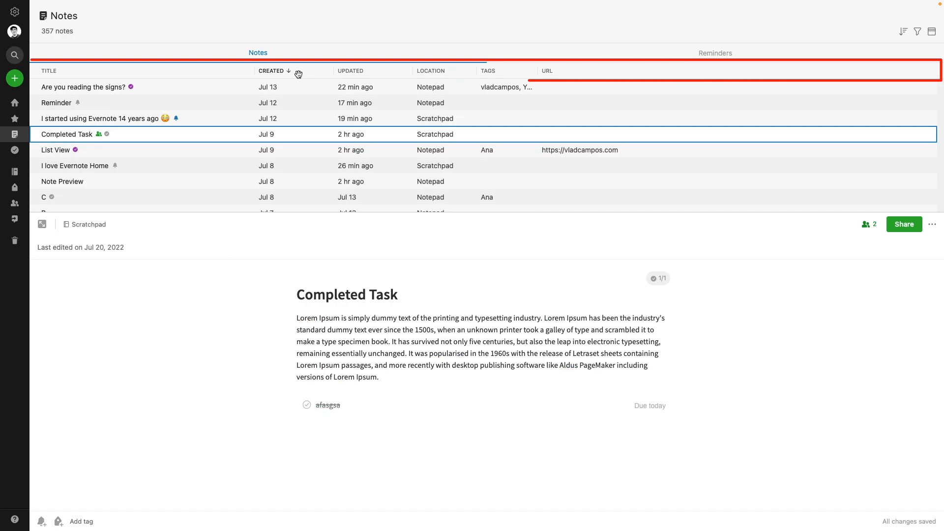
pyautogui.click(48, 71)
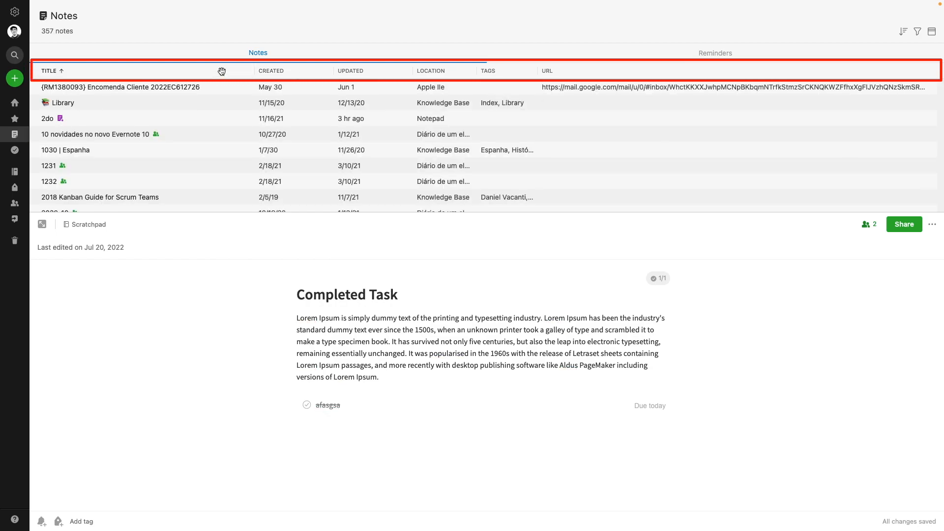
pyautogui.click(271, 70)
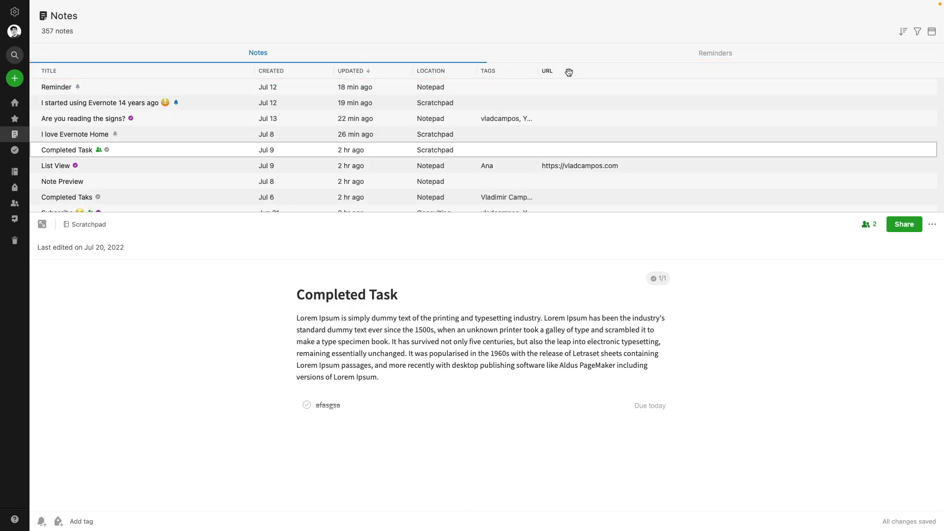
pyautogui.moveTo(769, 70)
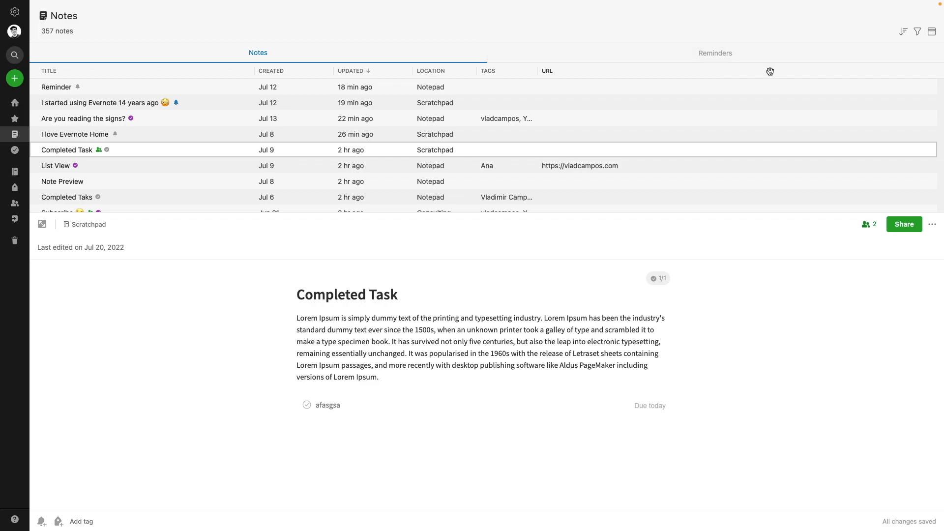
# Add Reminder Date, Created By, Updated By and Size columns to the table and select the Reminder note.
pyautogui.click(931, 31)
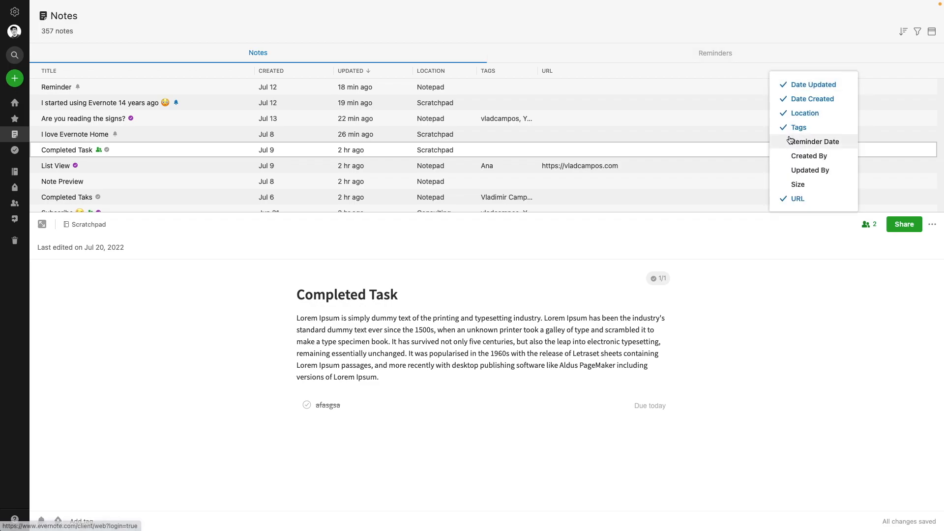
pyautogui.click(814, 140)
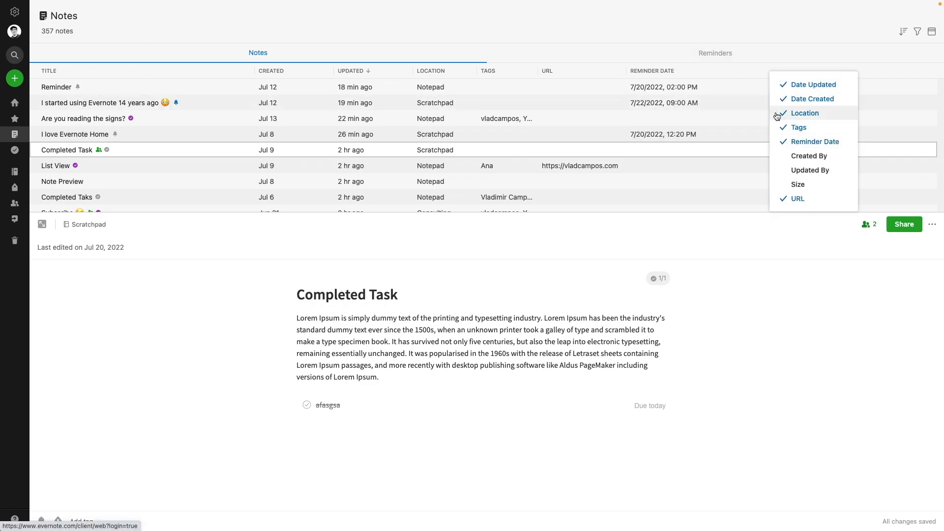
pyautogui.click(810, 155)
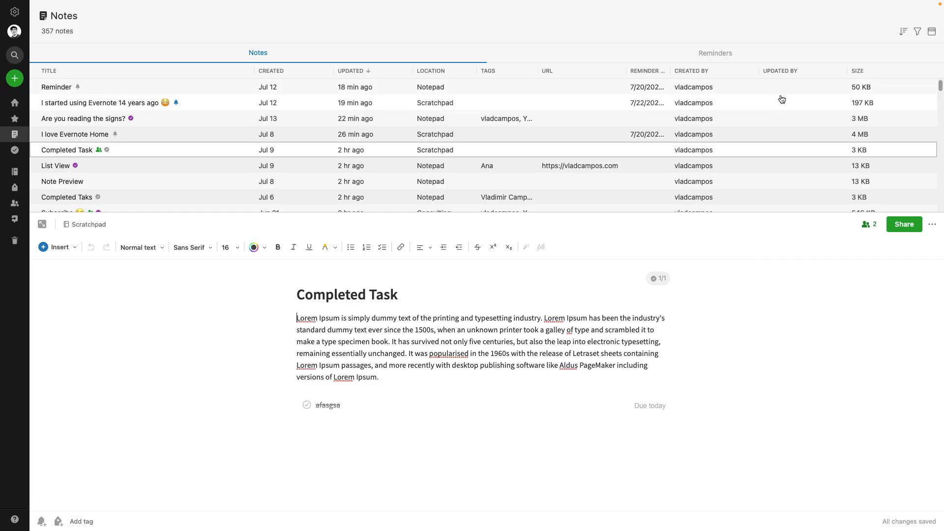
pyautogui.click(56, 87)
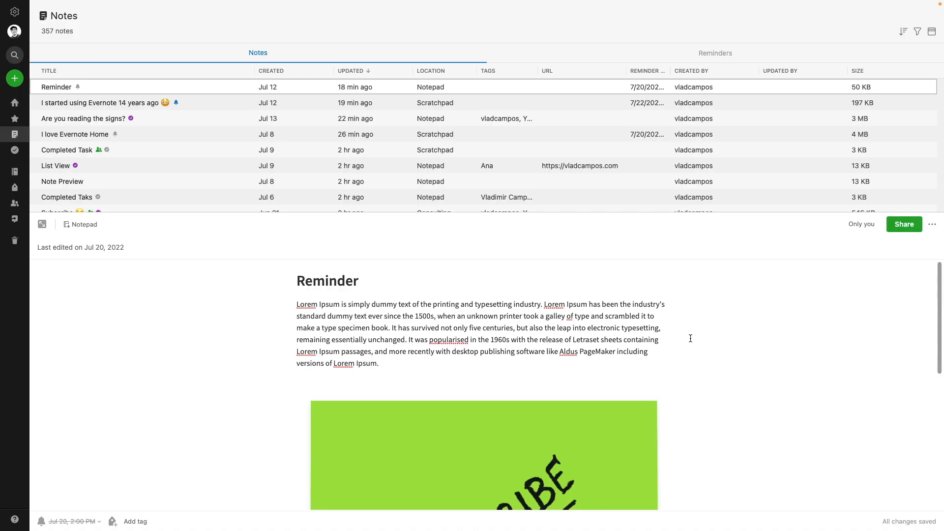
pyautogui.click(932, 224)
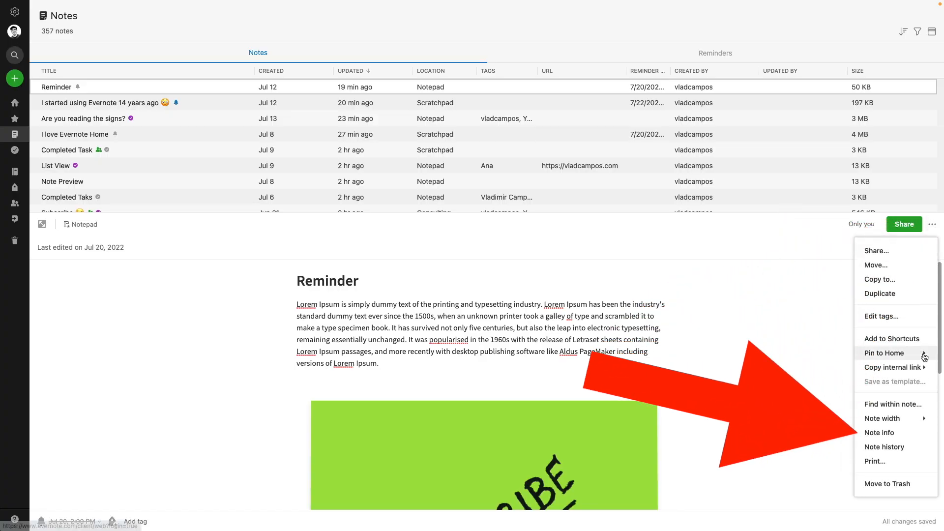
pyautogui.click(879, 433)
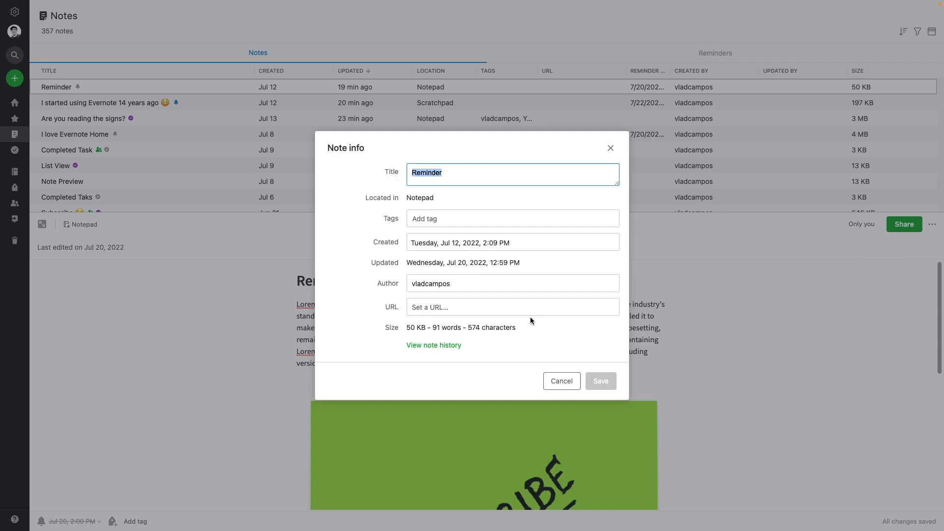
pyautogui.write('https://vladcampos.eu')
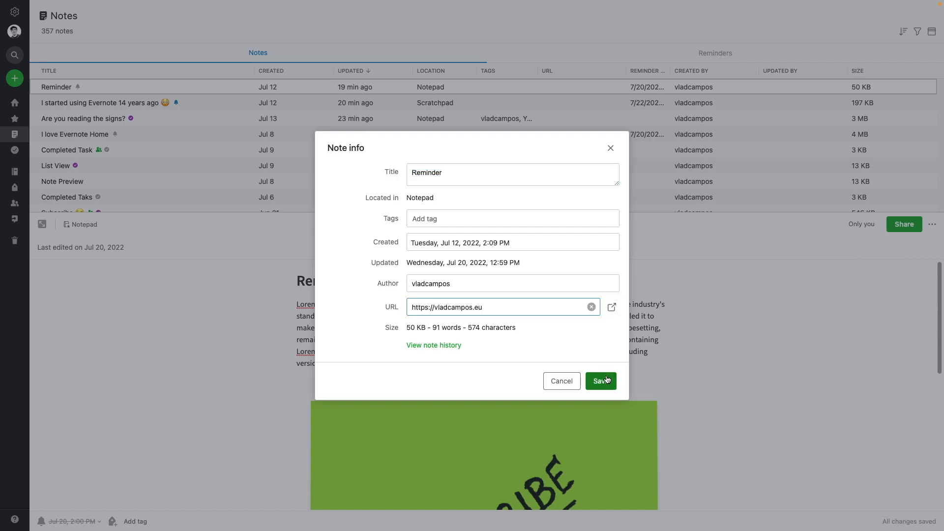
pyautogui.click(600, 381)
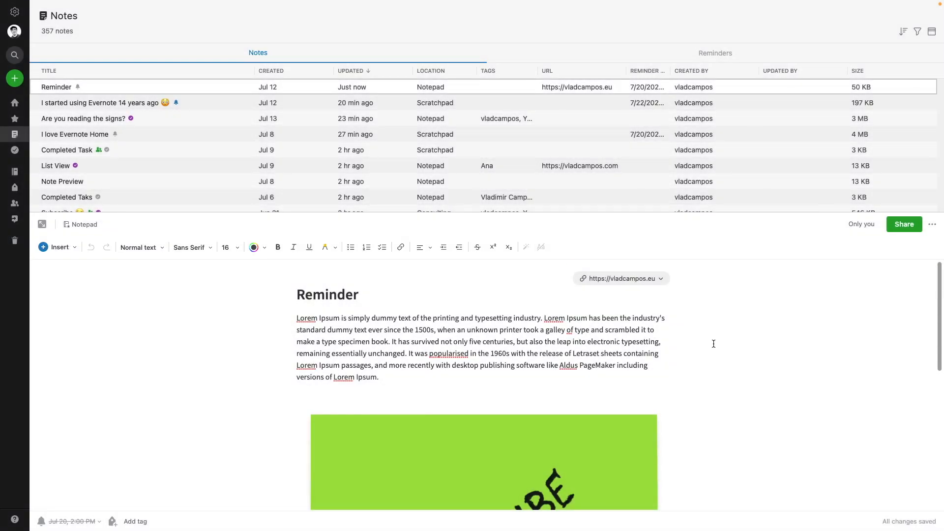